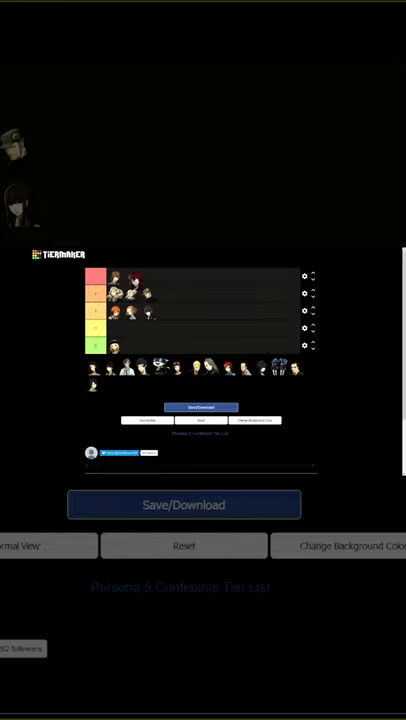
scroll(down, 3)
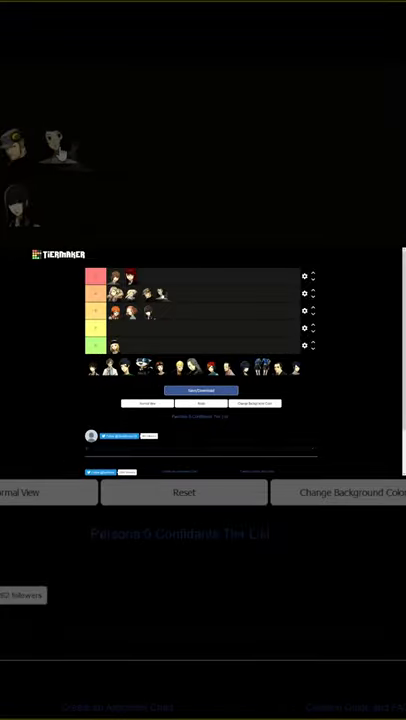